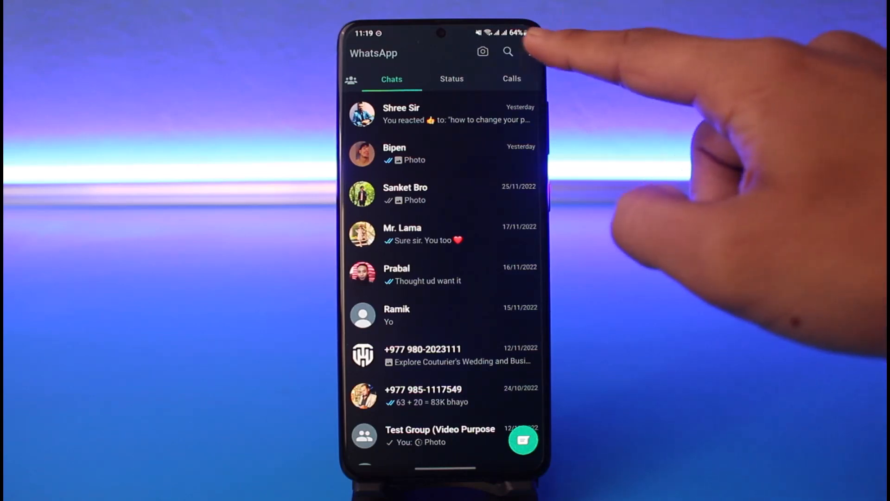
Reach Two-step verification under Settings > Account and start turning it on.
{"action": "left_click", "coordinate": [530, 52]}
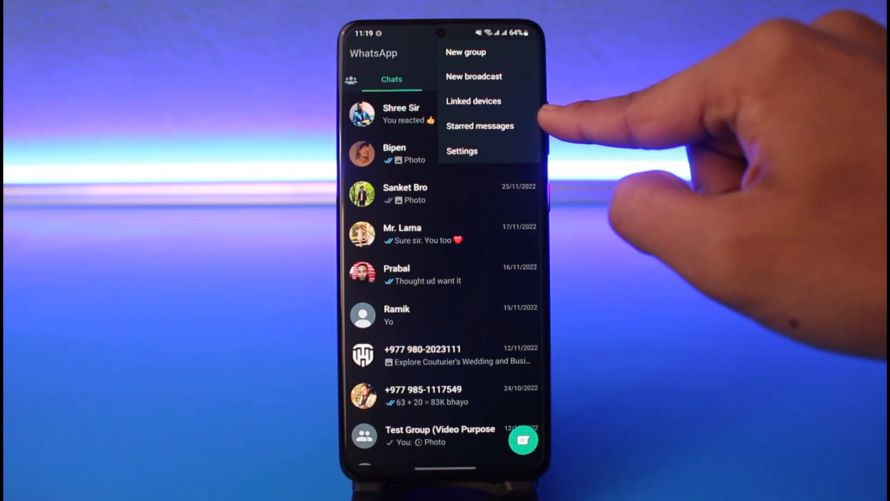
{"action": "left_click", "coordinate": [461, 150]}
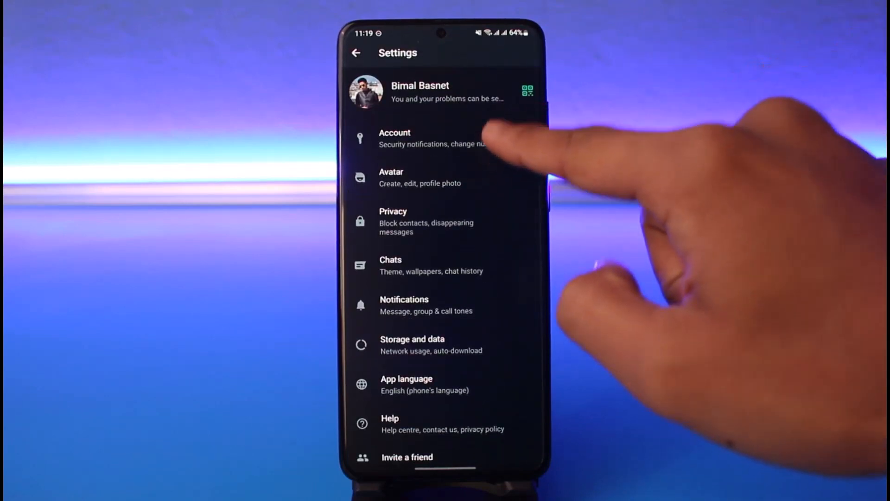
{"action": "left_click", "coordinate": [395, 138]}
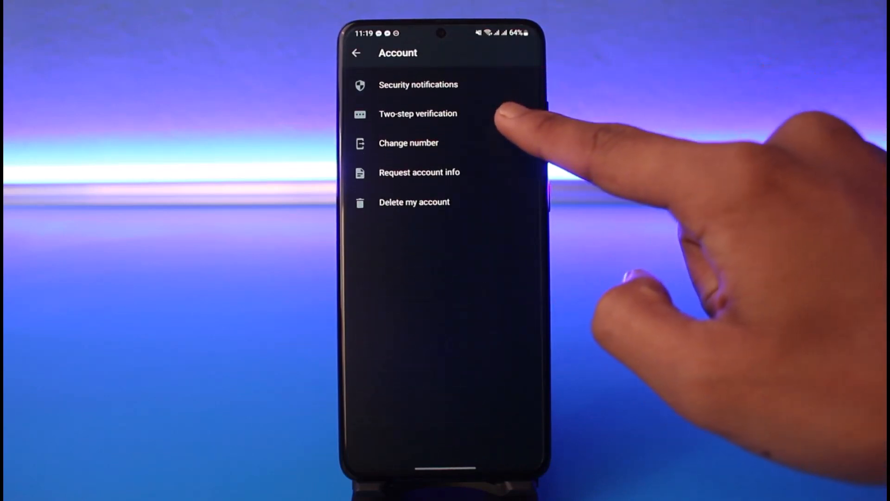
{"action": "left_click", "coordinate": [417, 113]}
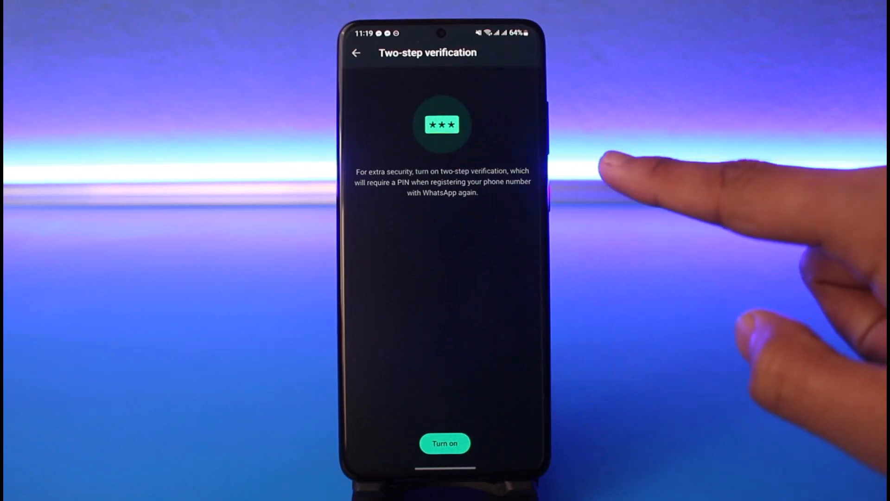
{"action": "mouse_move", "coordinate": [624, 198]}
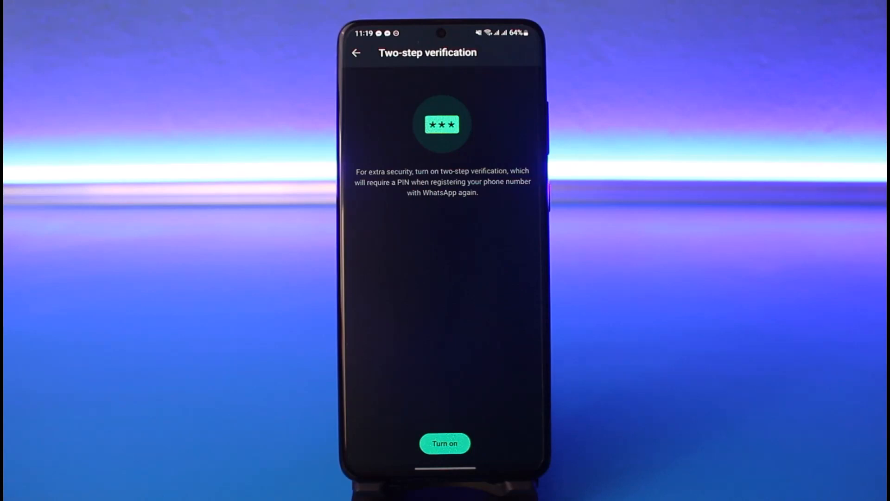
{"action": "left_click", "coordinate": [445, 443]}
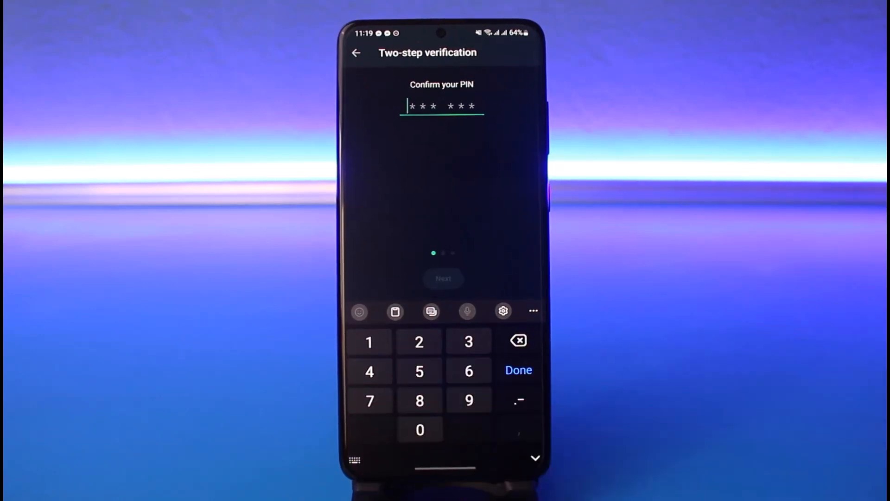
Enter and confirm the six-digit PIN so setup asks for a recovery email.
{"action": "left_click", "coordinate": [517, 369]}
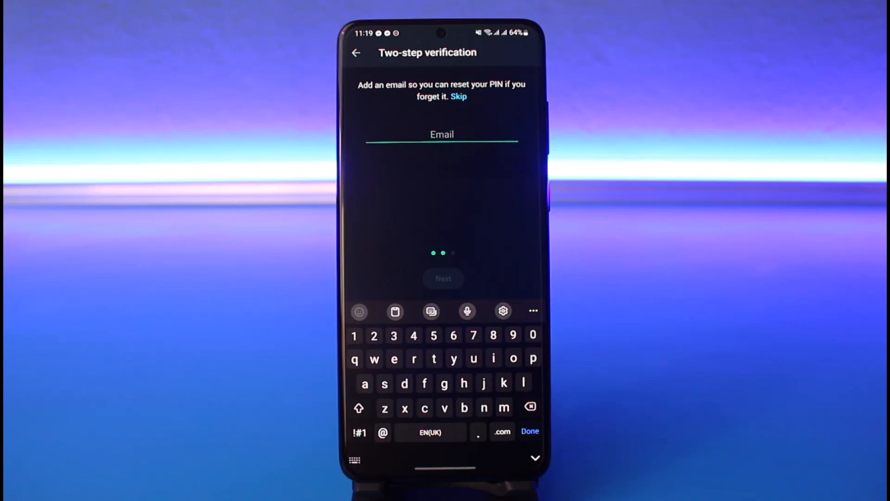
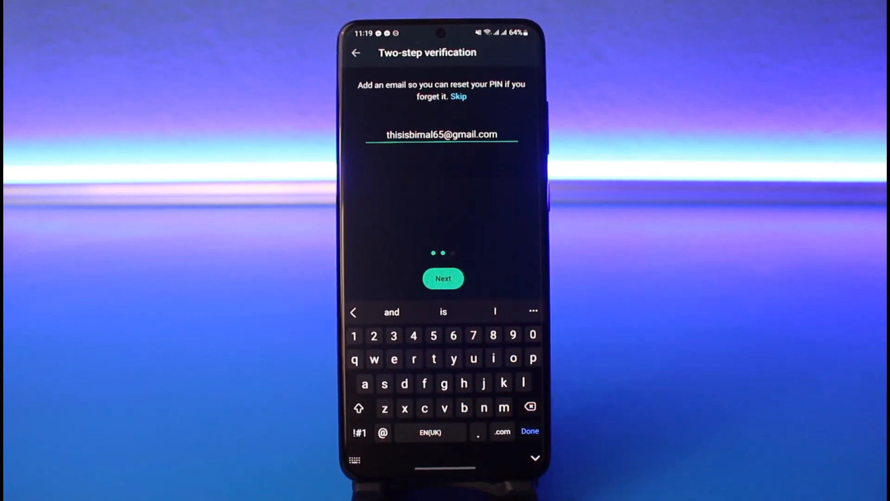
Enter the recovery email address and continue to the confirmation step.
{"action": "left_click", "coordinate": [443, 279]}
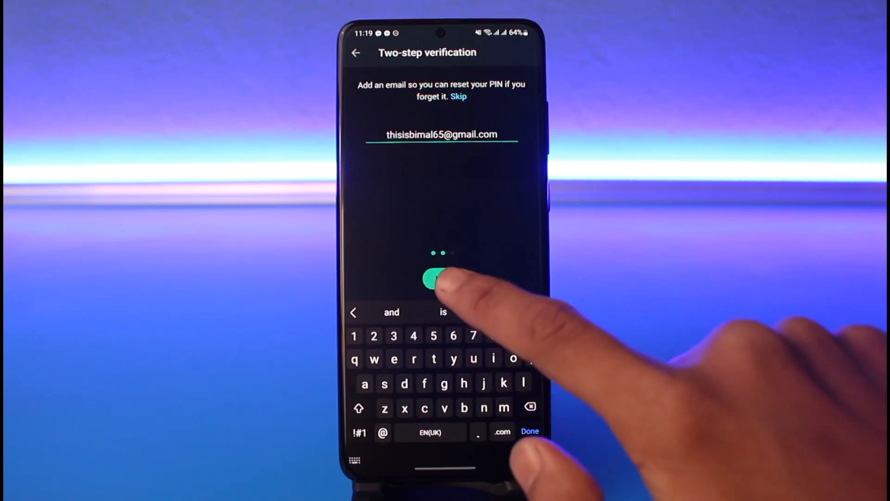
Re-enter the recovery email address under Confirm your email address.
{"action": "left_click", "coordinate": [443, 279]}
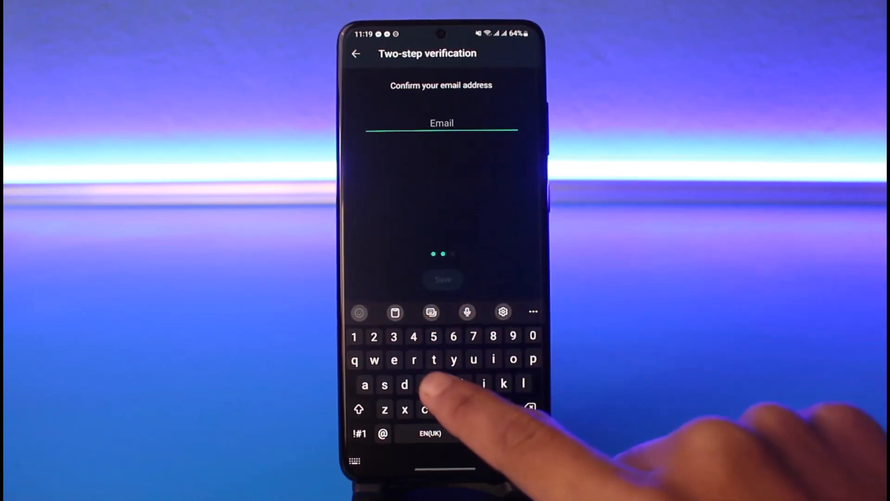
{"action": "type", "text": "thi"}
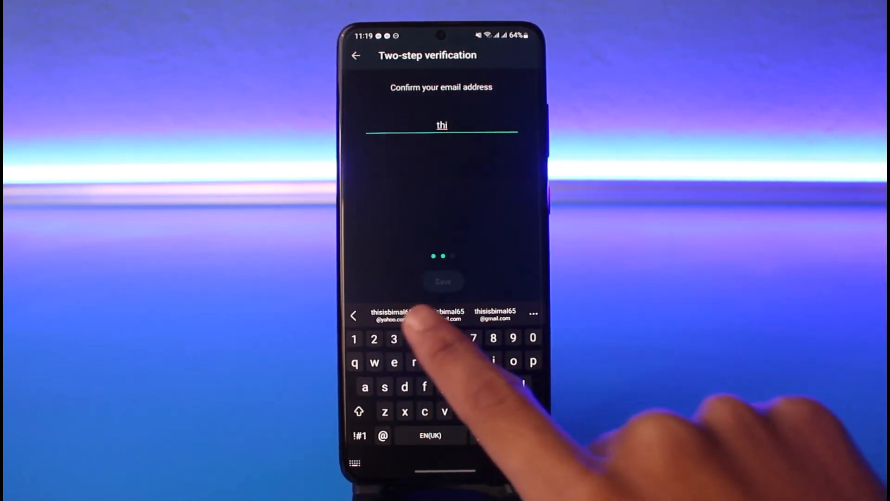
{"action": "left_click", "coordinate": [442, 282]}
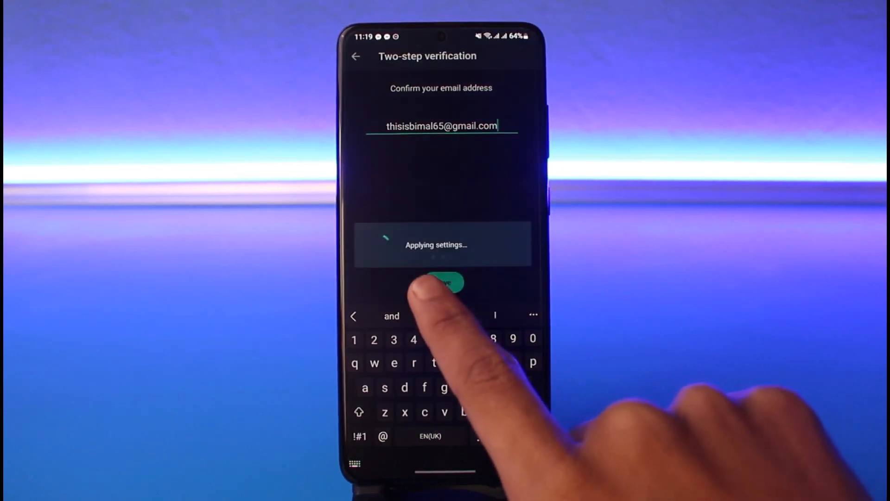
Save the recovery email, see 'Two-step verification is on', and return to Account settings.
{"action": "left_click", "coordinate": [441, 282]}
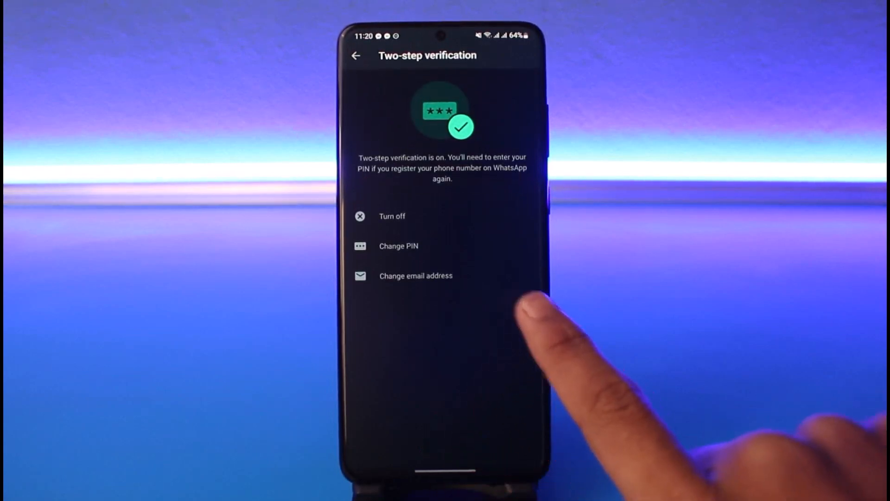
{"action": "left_click", "coordinate": [415, 277]}
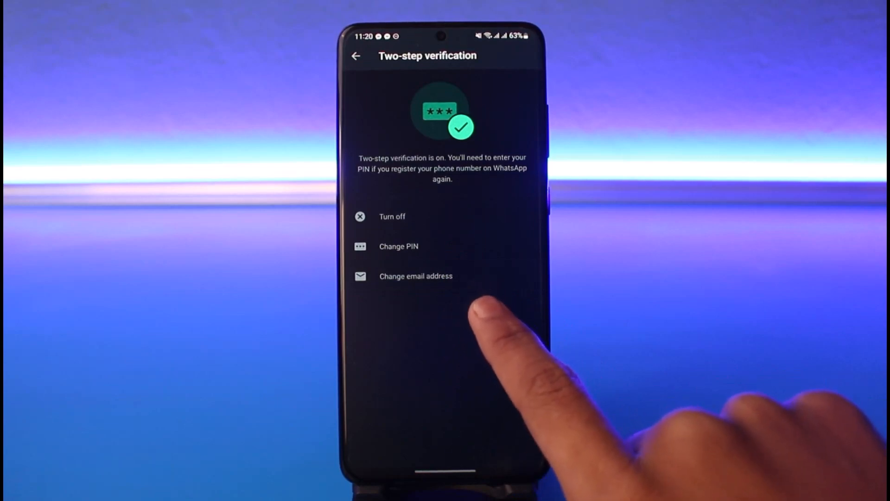
{"action": "left_click", "coordinate": [355, 56]}
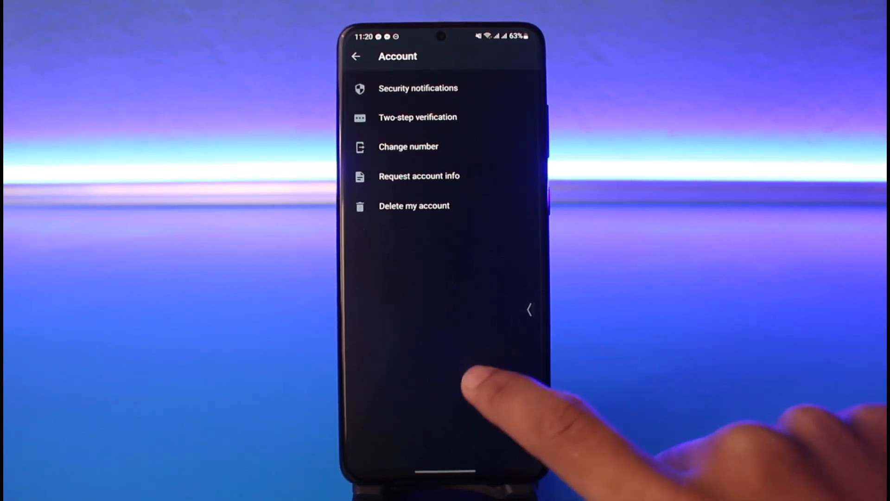